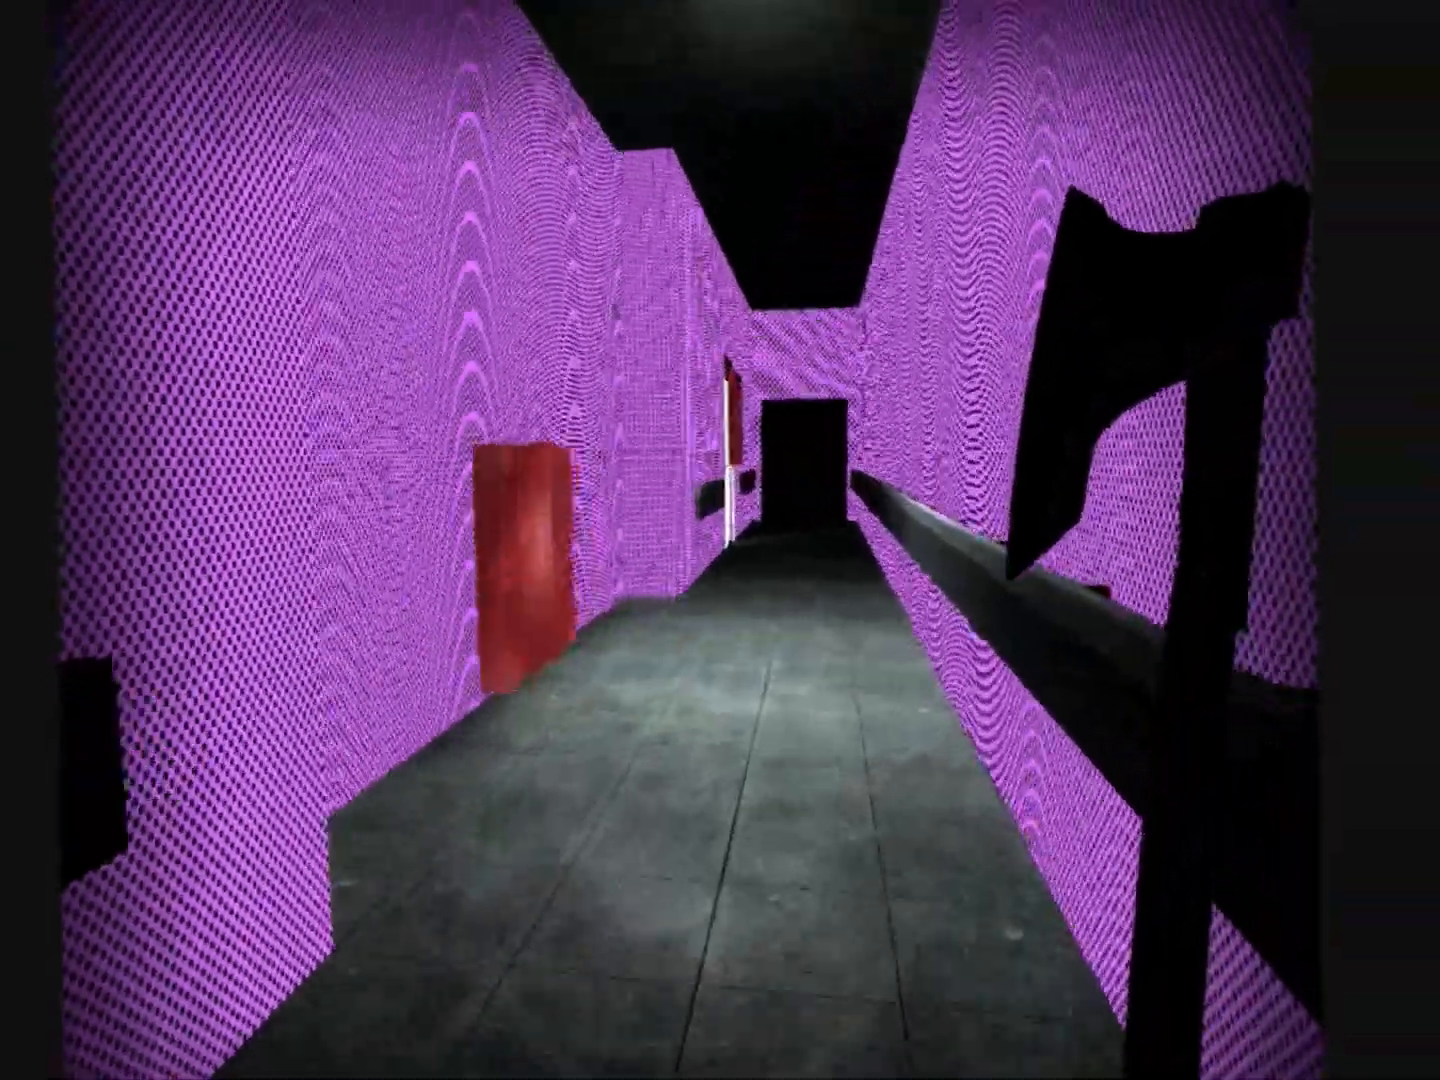
pyautogui.moveTo(720, 540)
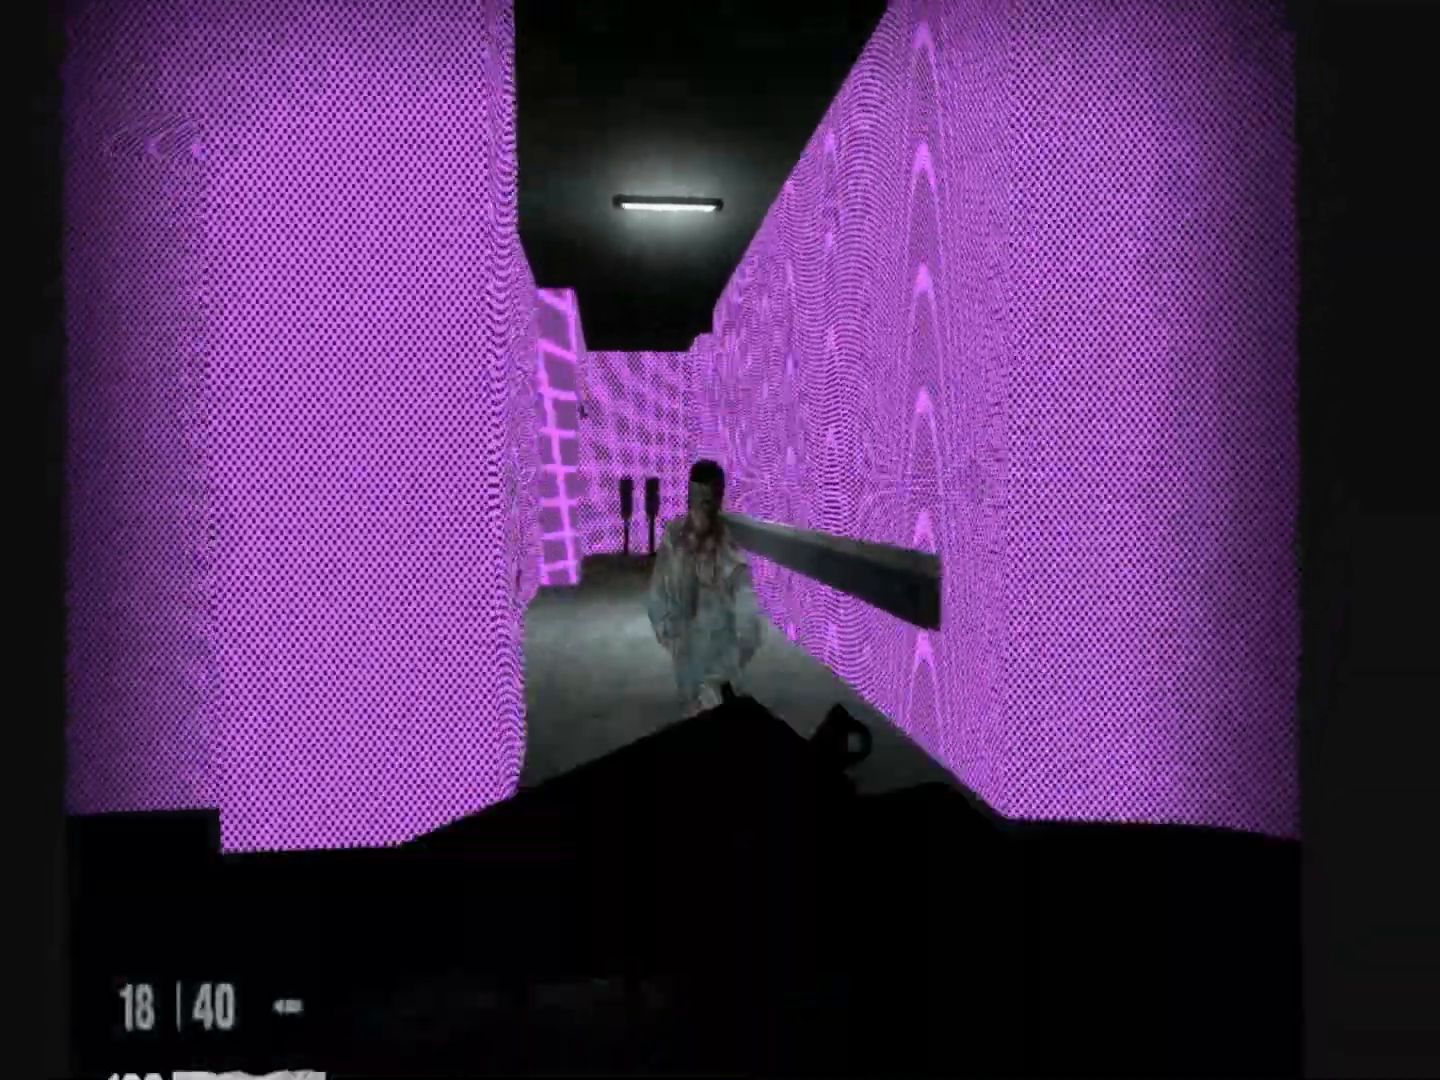
pyautogui.click(720, 540)
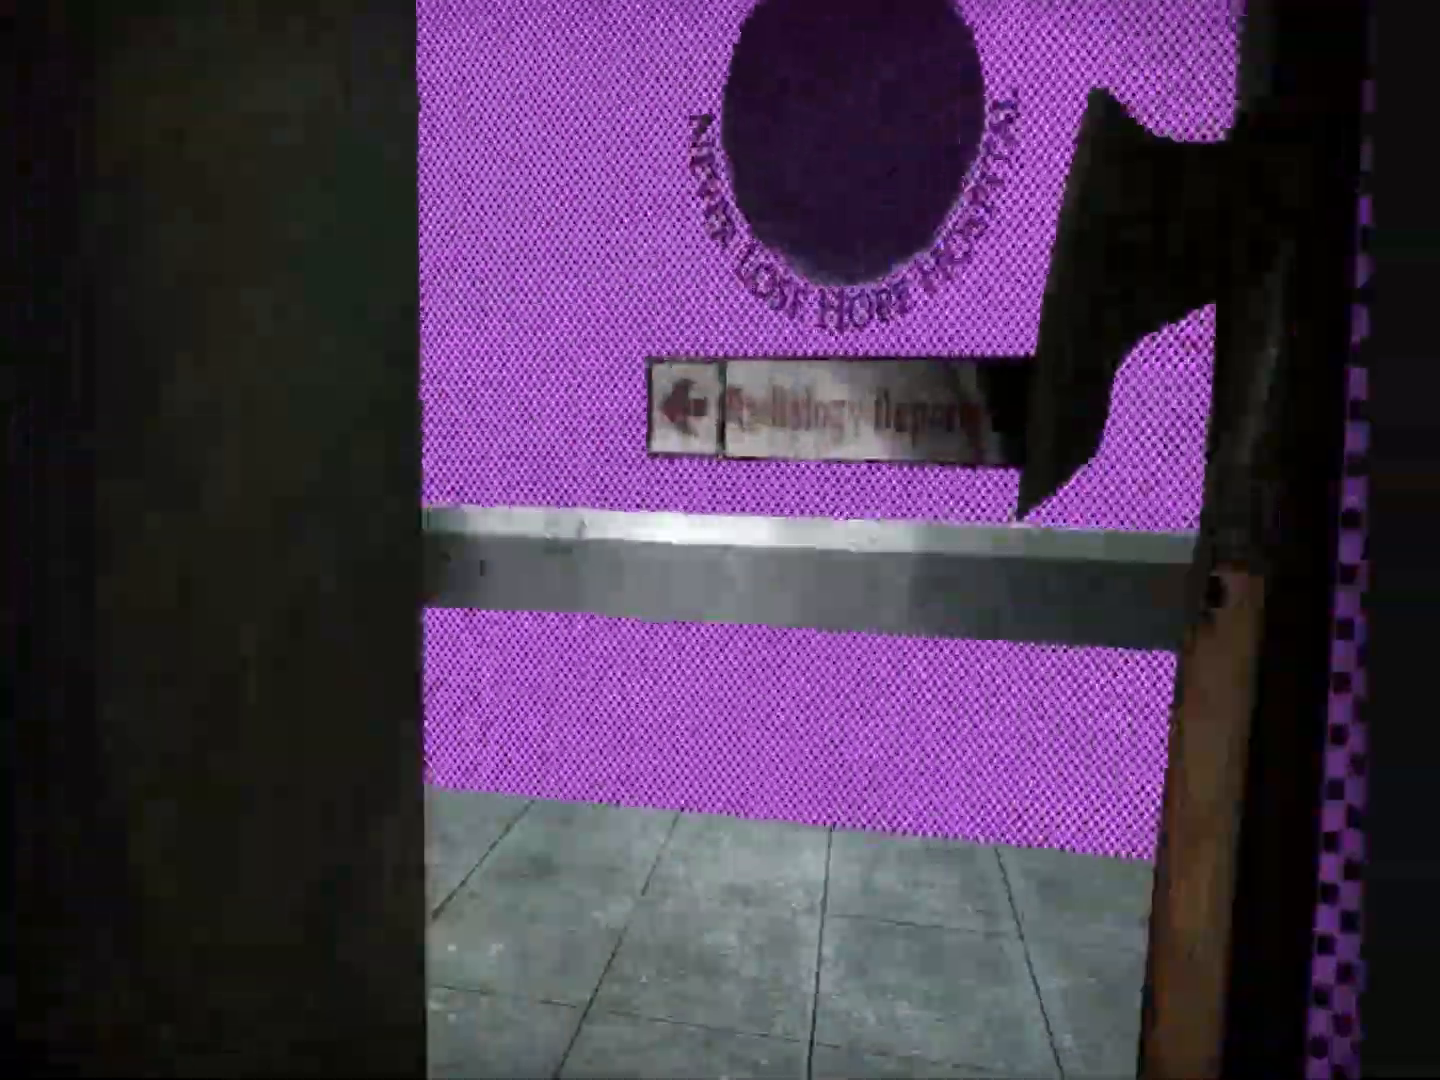
pyautogui.moveTo(720, 540)
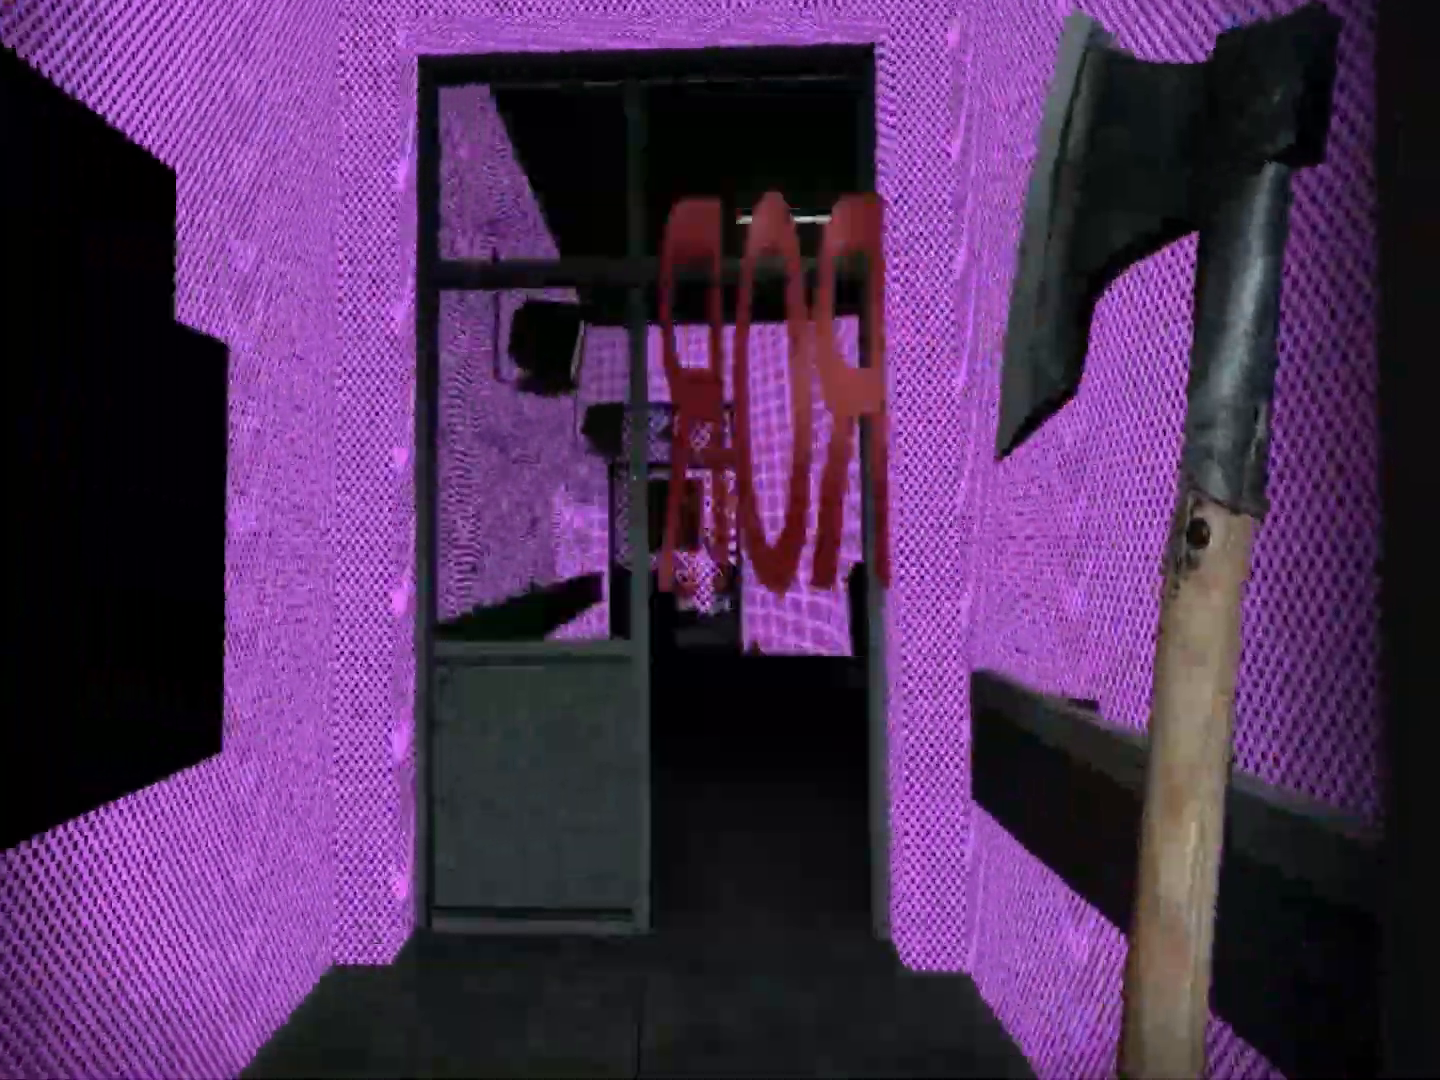